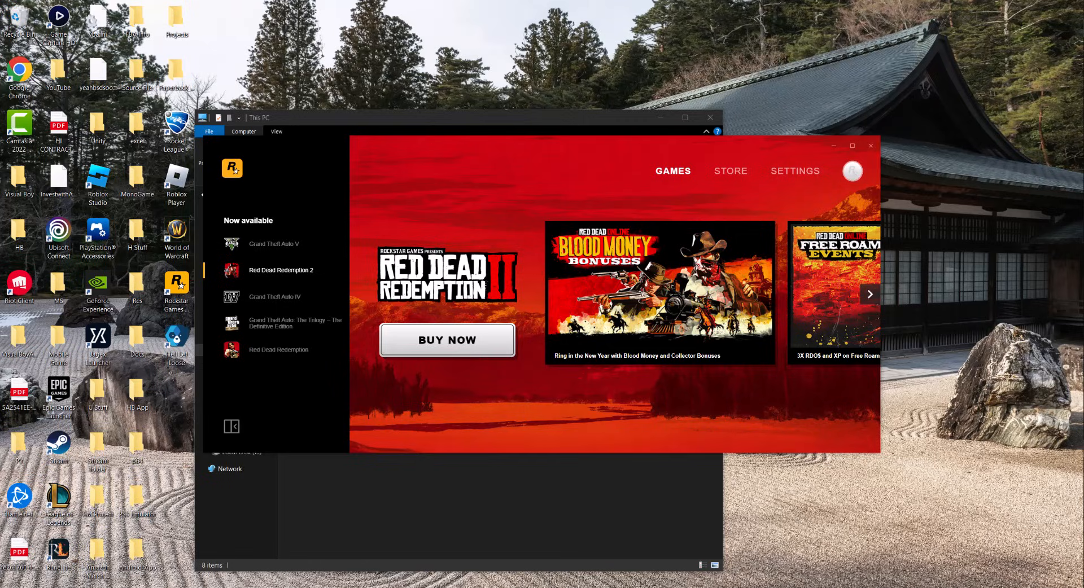
mouse_move(848, 82)
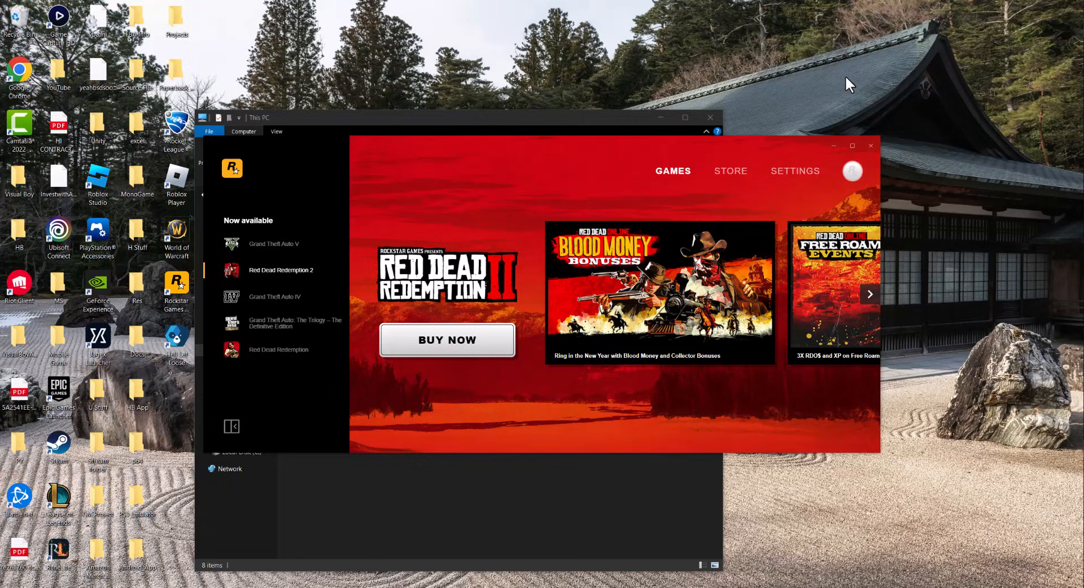
mouse_move(870, 146)
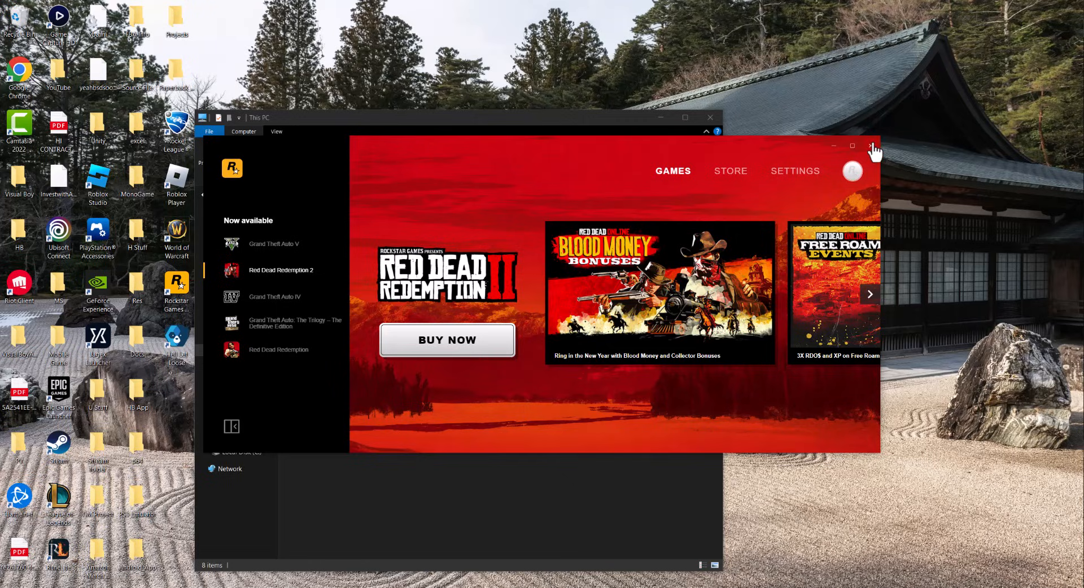
Step: Close the Rockstar Games Launcher window so File Explorer's This PC view is fully visible
left_click(873, 146)
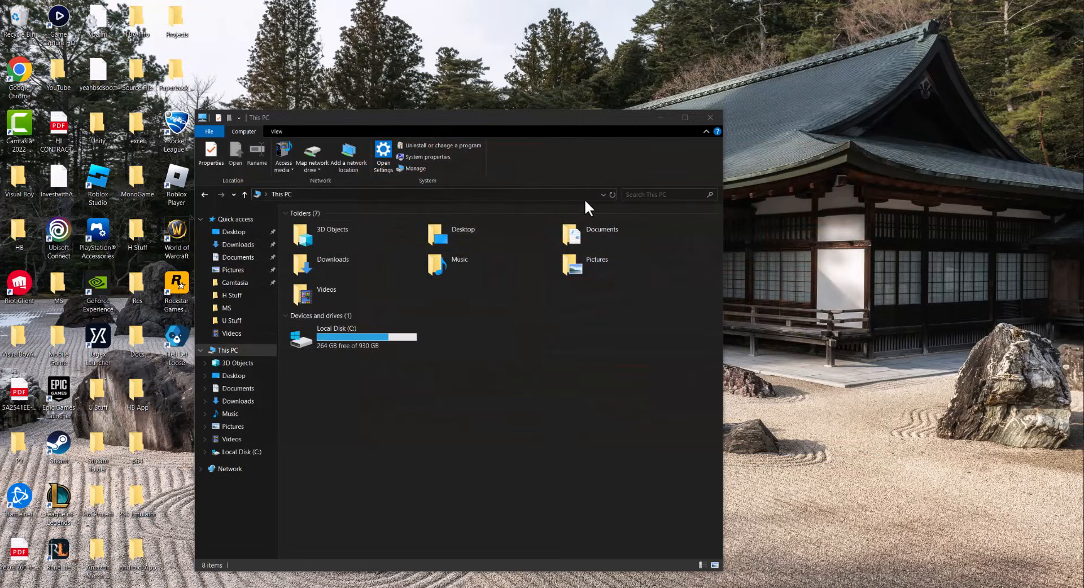
mouse_move(657, 439)
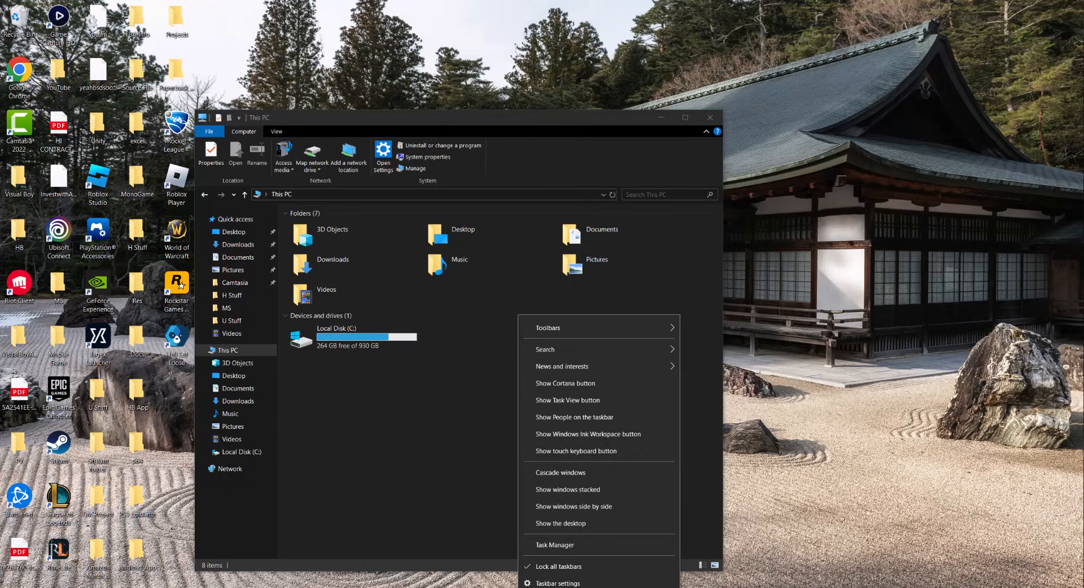
mouse_move(550, 555)
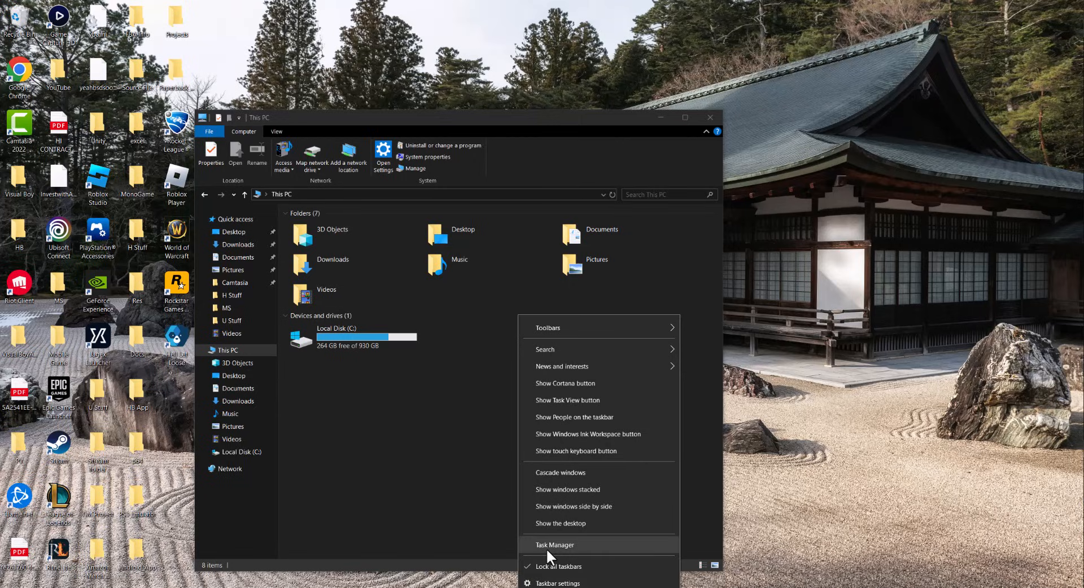
mouse_move(551, 556)
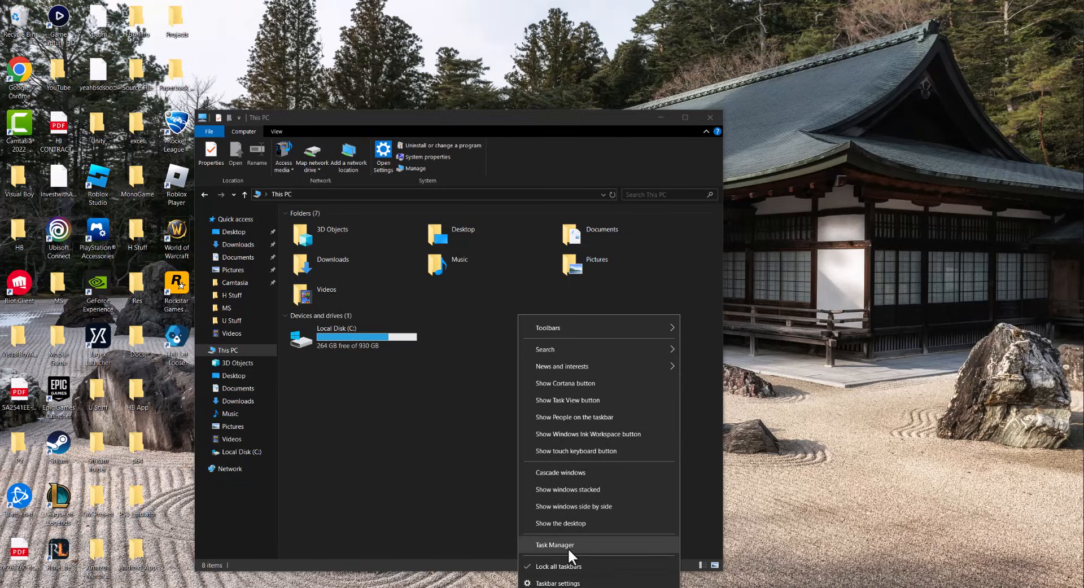
Step: Start Task Manager and look through the Processes list for a leftover launcher process
left_click(554, 545)
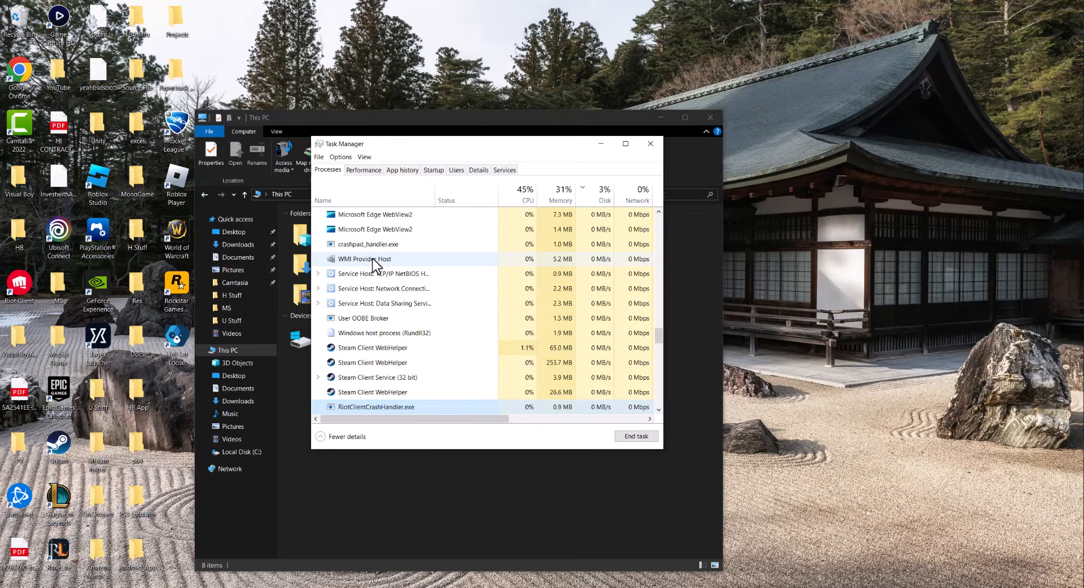
scroll("down", 3)
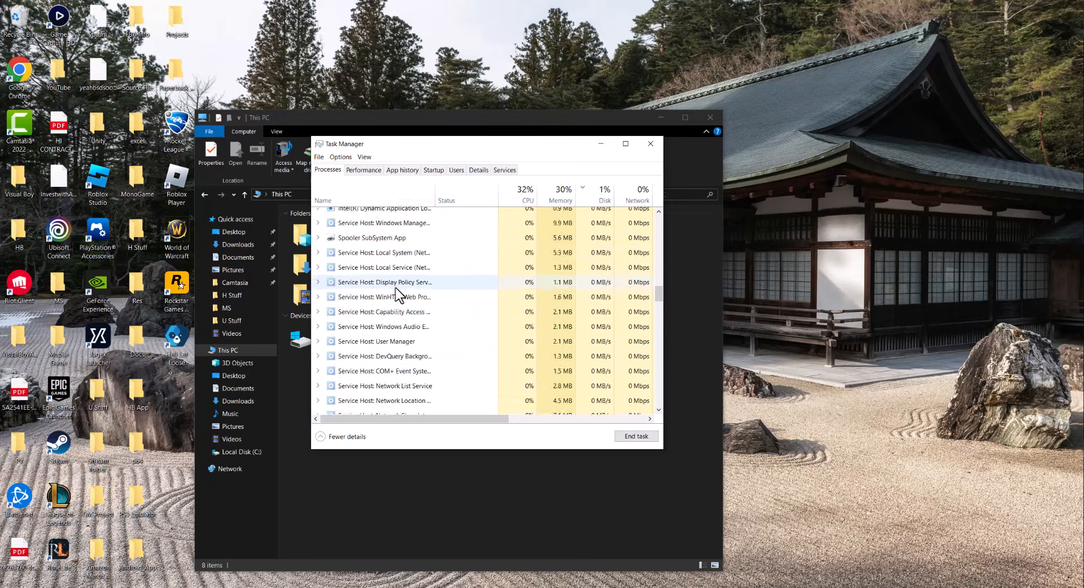
scroll("down", 3)
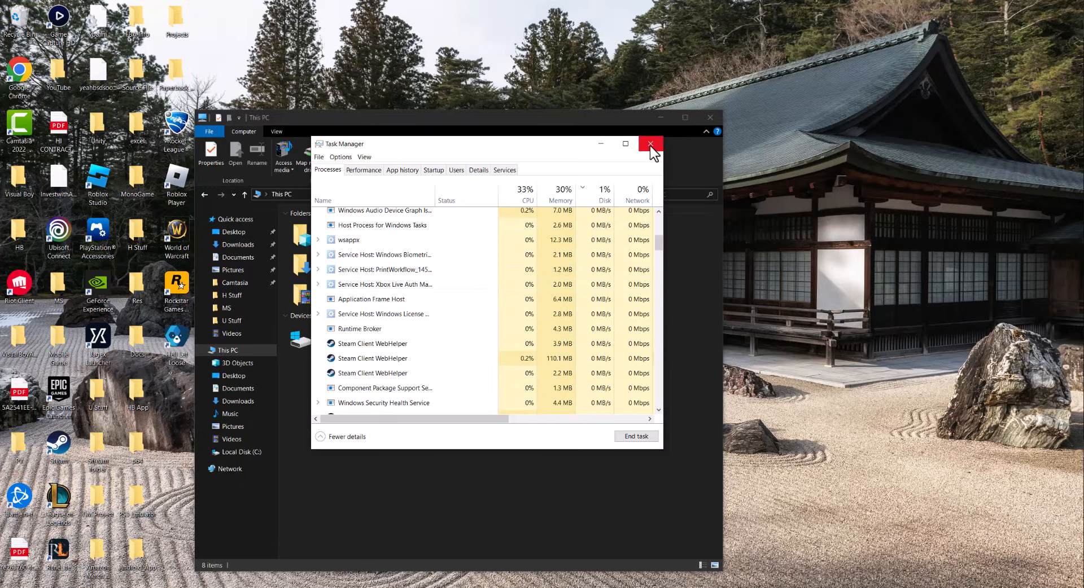
Step: Close Task Manager, then go into Local Disk (C:) > Program Files and select the Rockstar Games folder
left_click(650, 144)
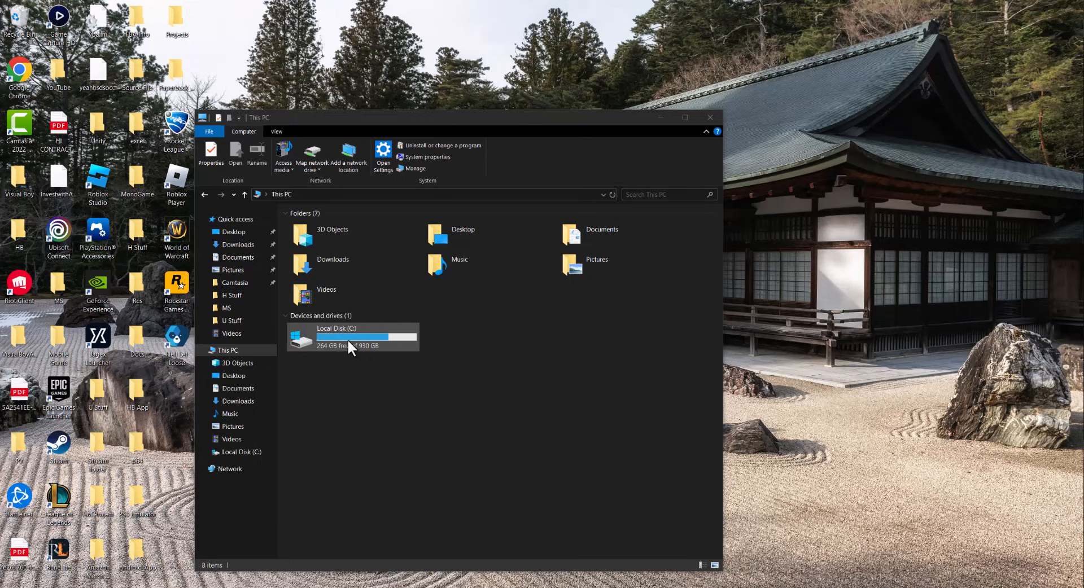
double_click(352, 336)
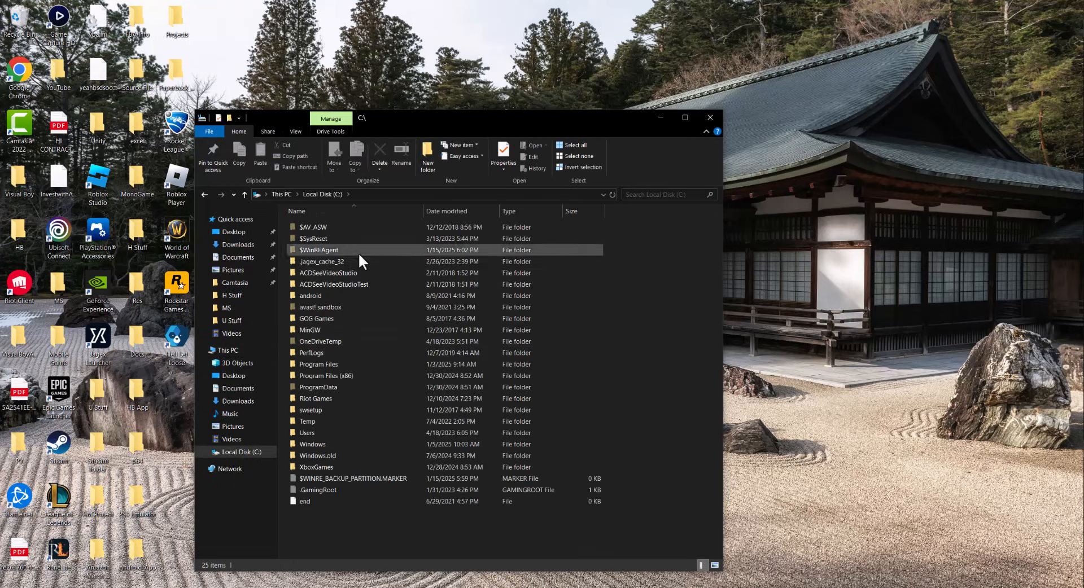
double_click(319, 364)
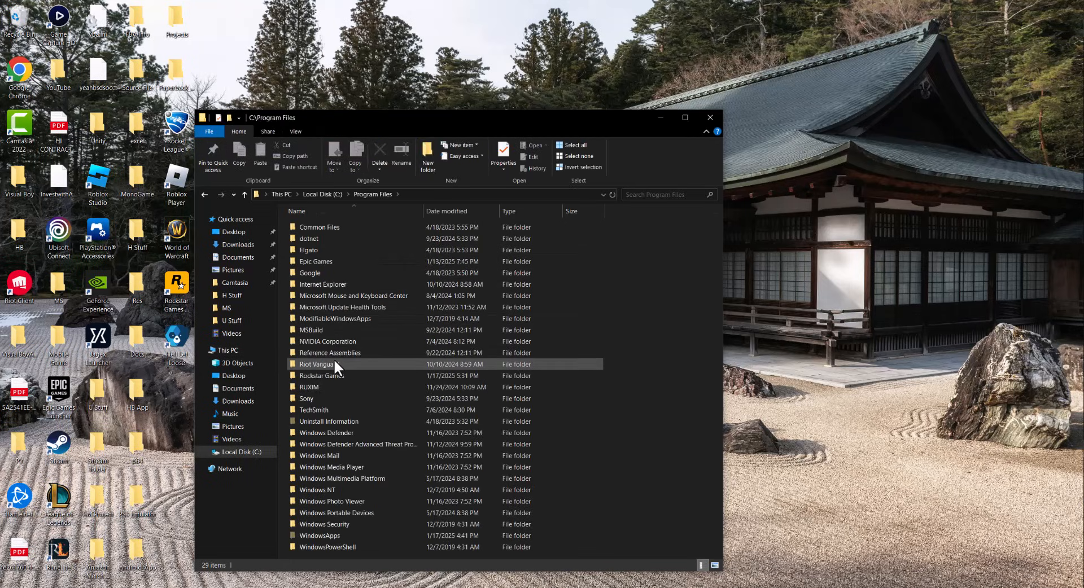
left_click(322, 376)
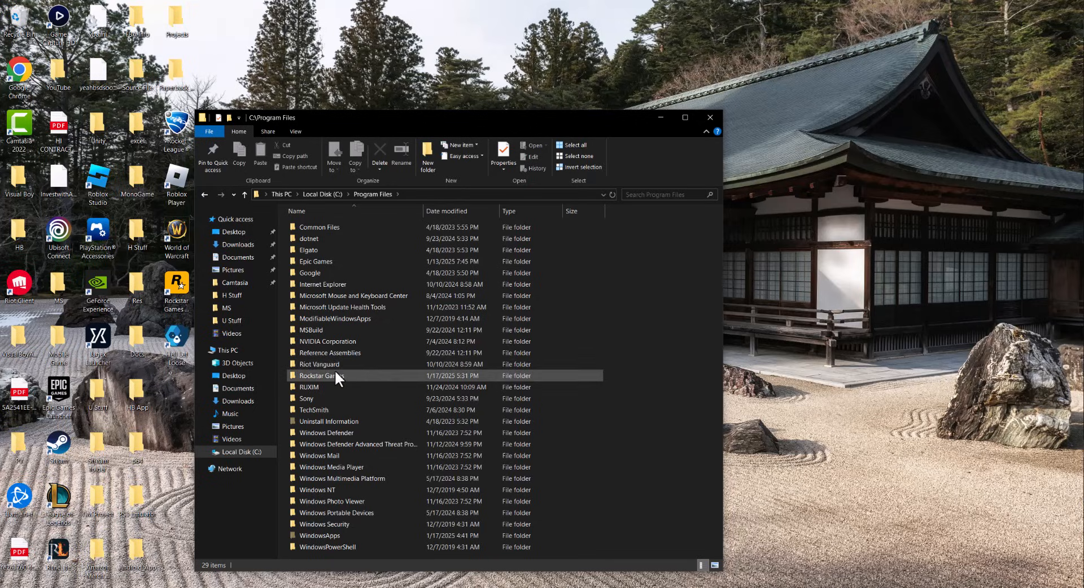
Step: Enter the Rockstar Games folder and look over the Launcher files, including Launcher.exe and RockstarService
double_click(321, 376)
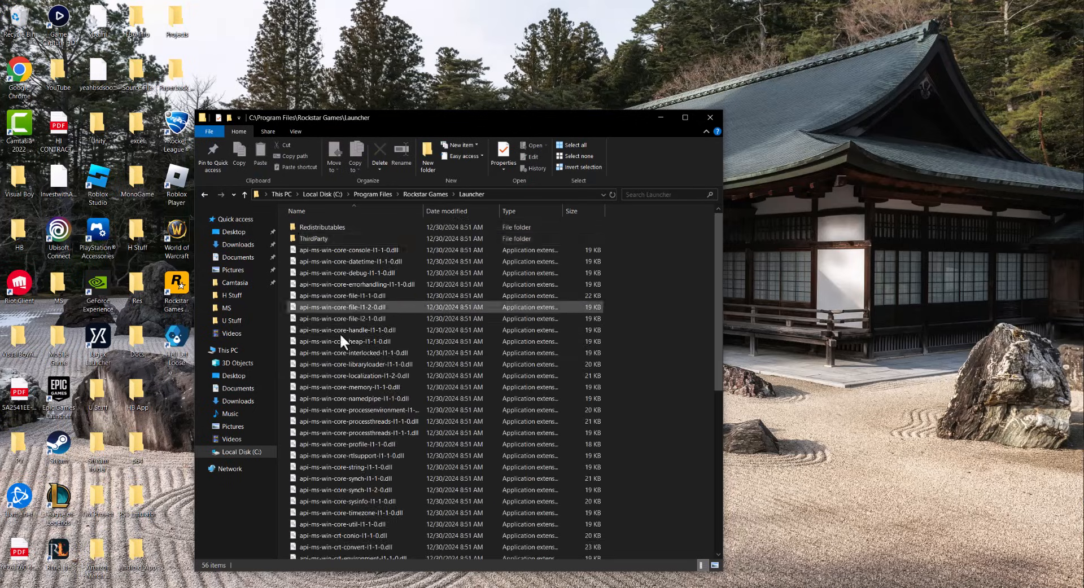
scroll("down", 3)
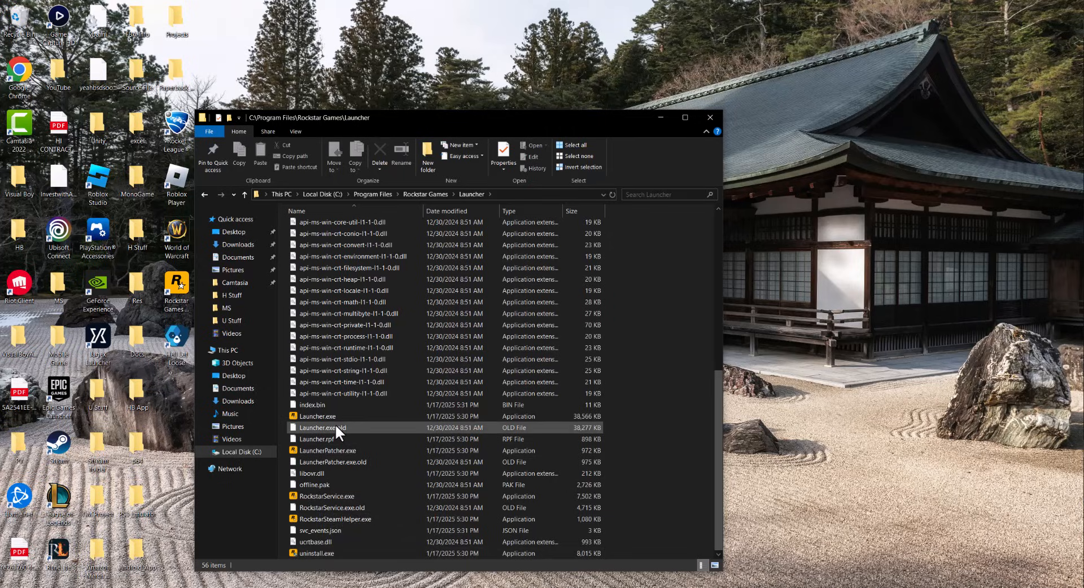
mouse_move(336, 433)
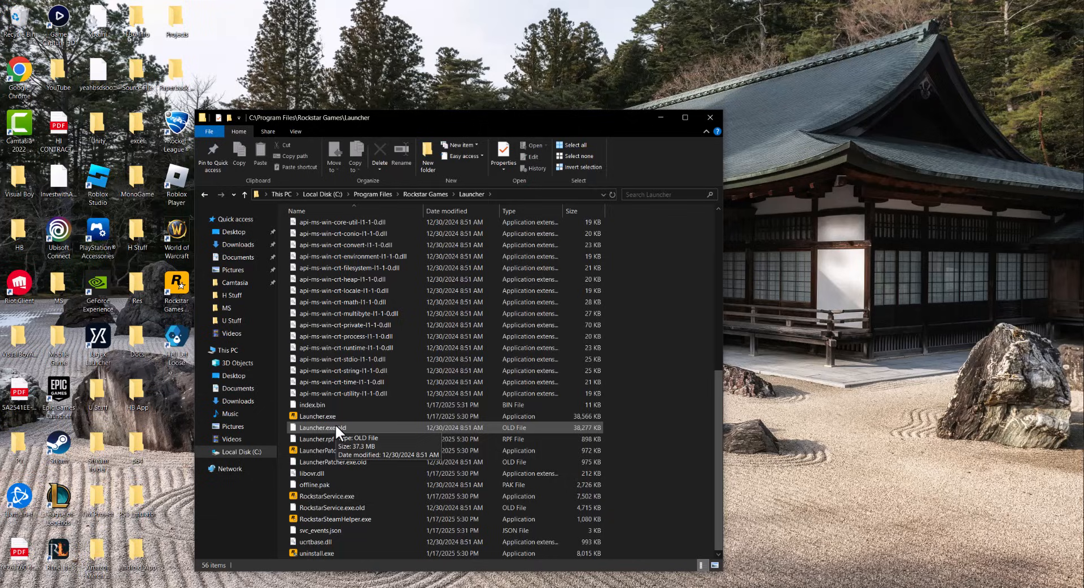